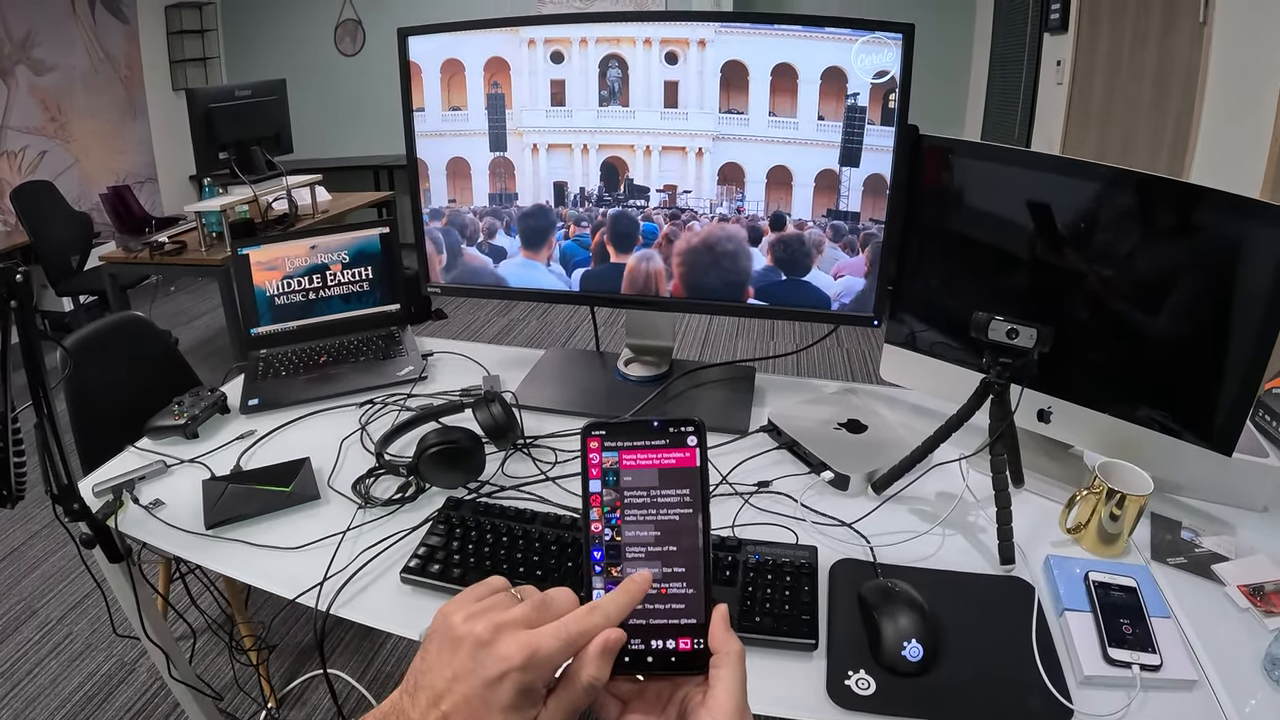
pyautogui.click(630, 590)
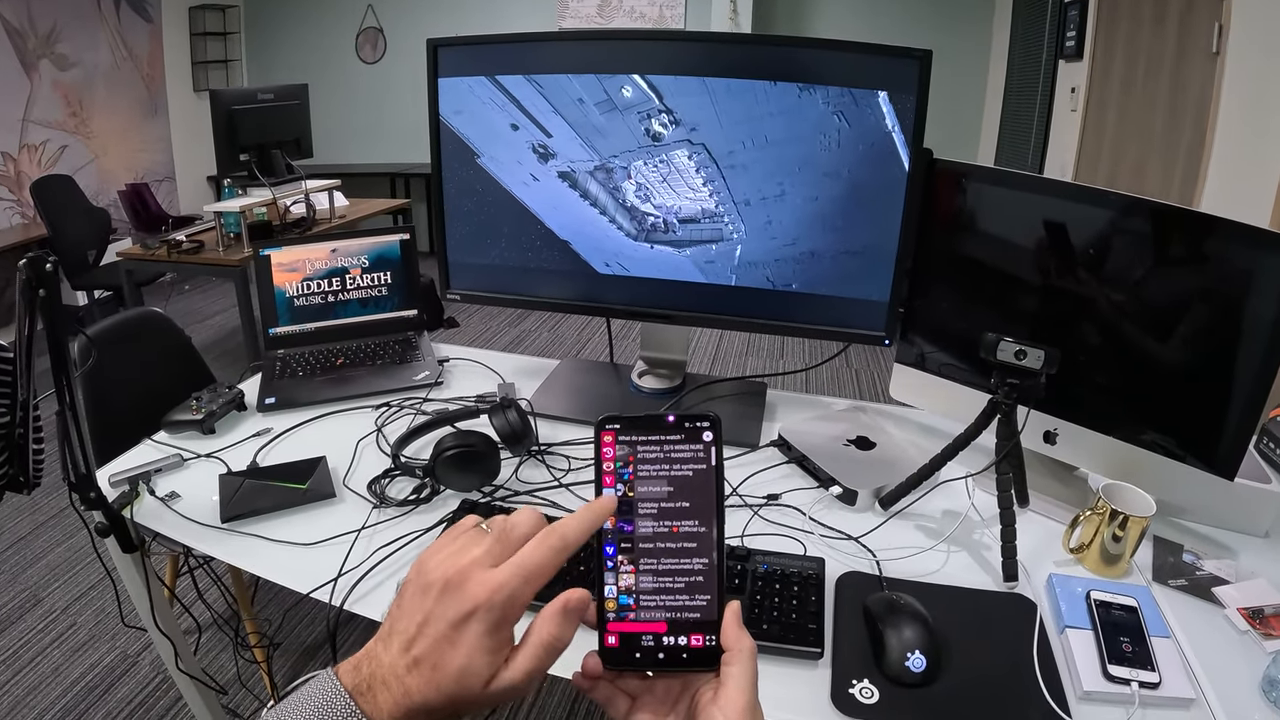
pyautogui.click(630, 540)
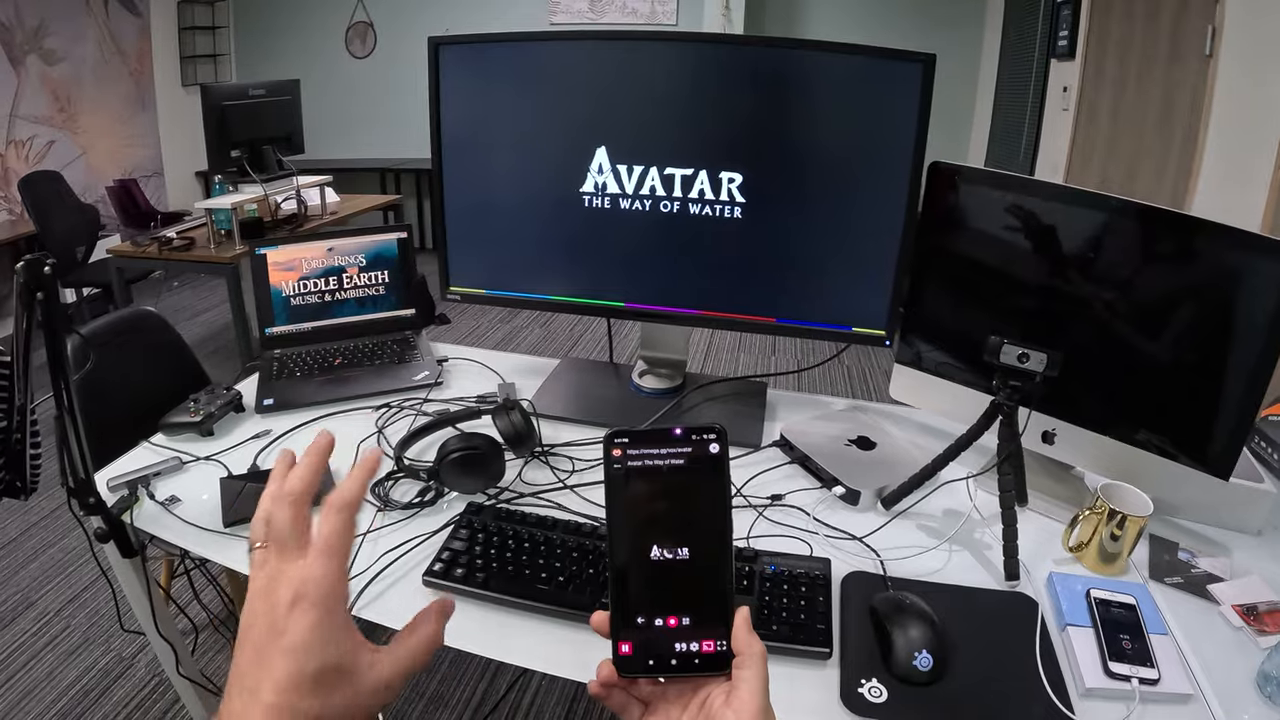